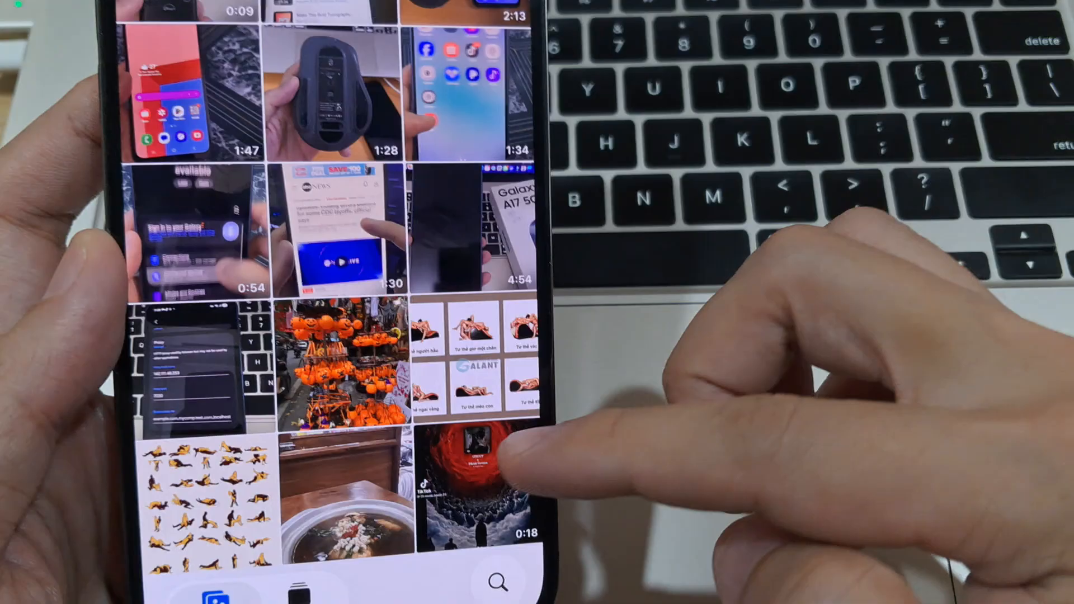
Browse the videos in the Photos library, then go back to the Home Screen.
left_click(474, 472)
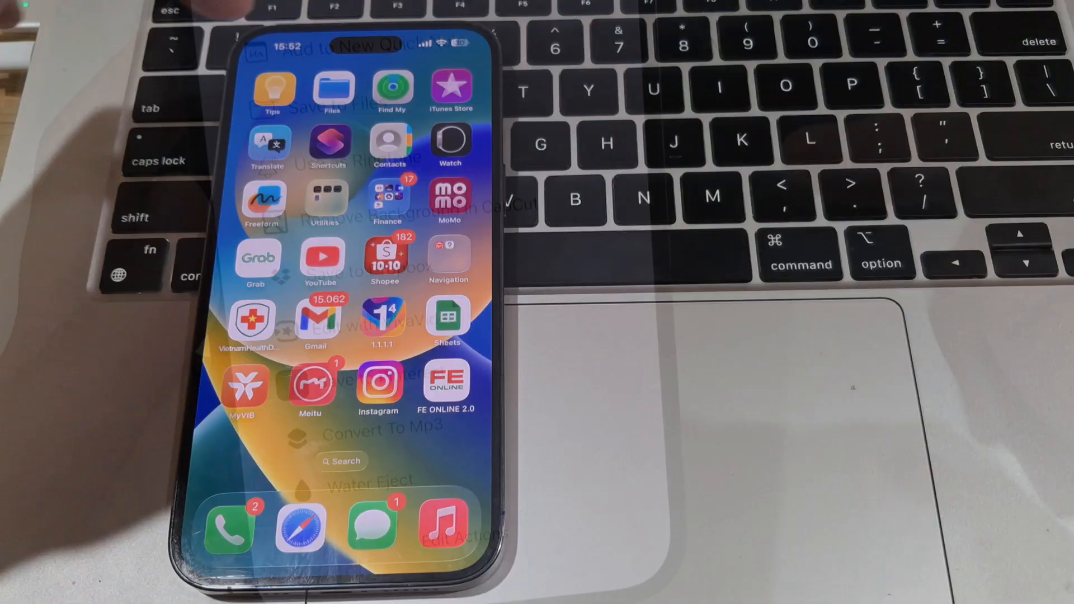
Create a new shortcut in Shortcuts and reach its action search.
left_click(331, 144)
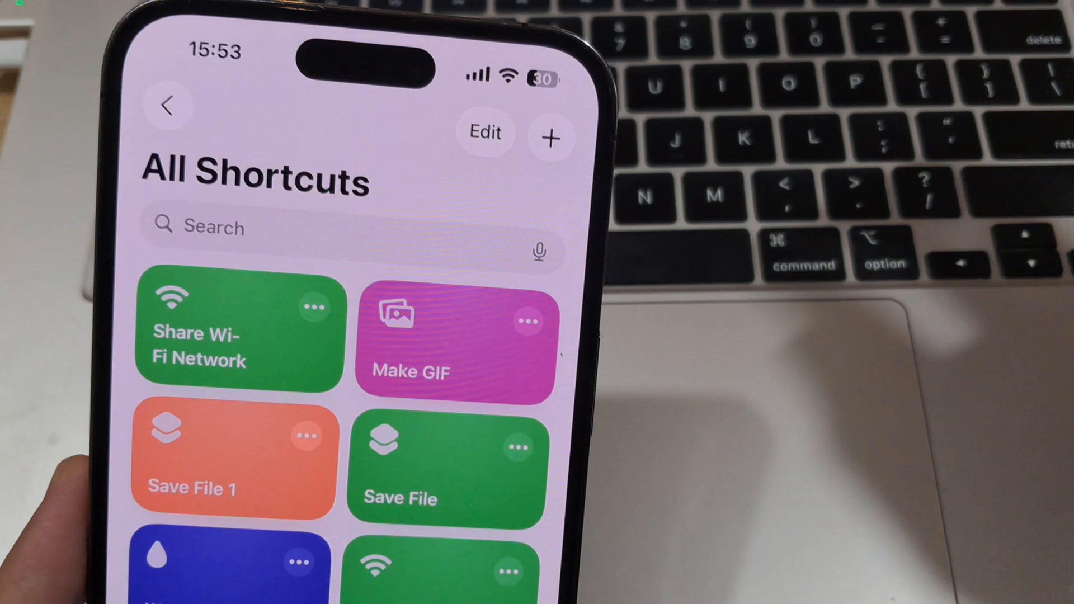
left_click(551, 138)
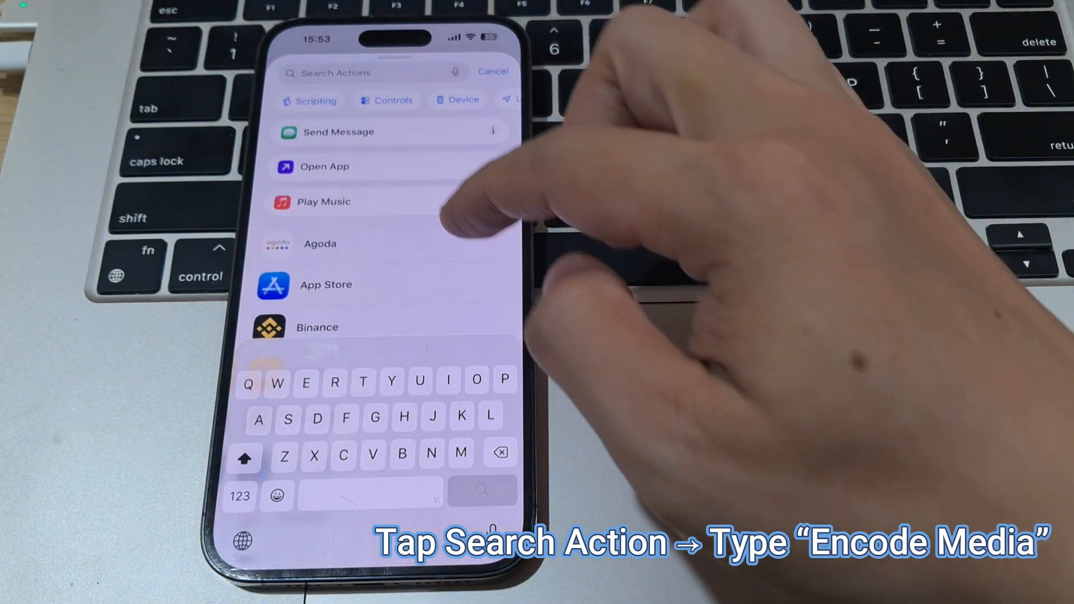
Add an Encode Media action with Audio Only on, outputting M4A.
type("Encode med")
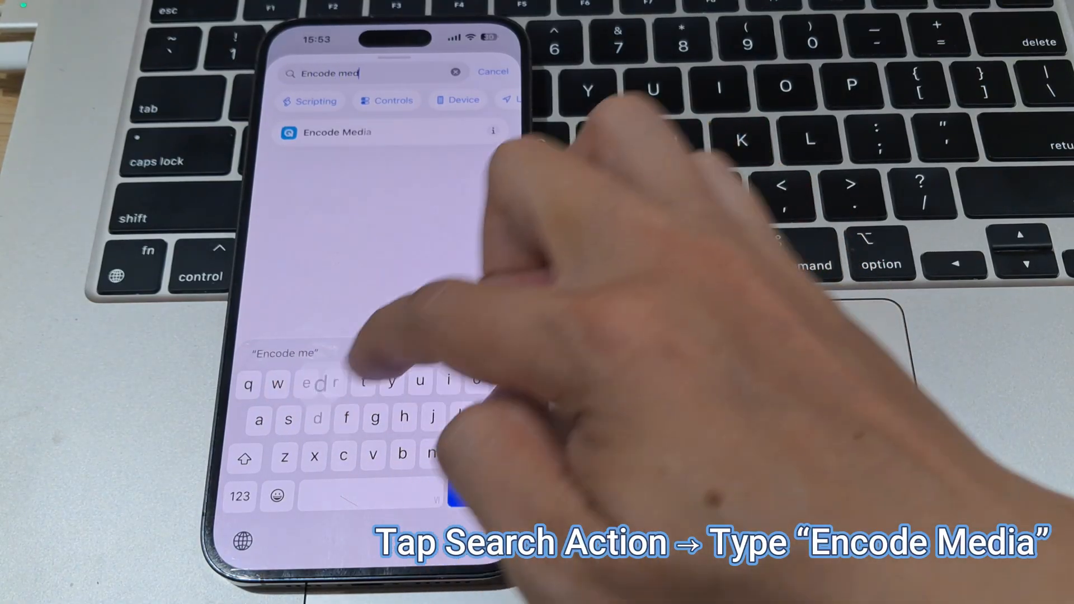
type("ia")
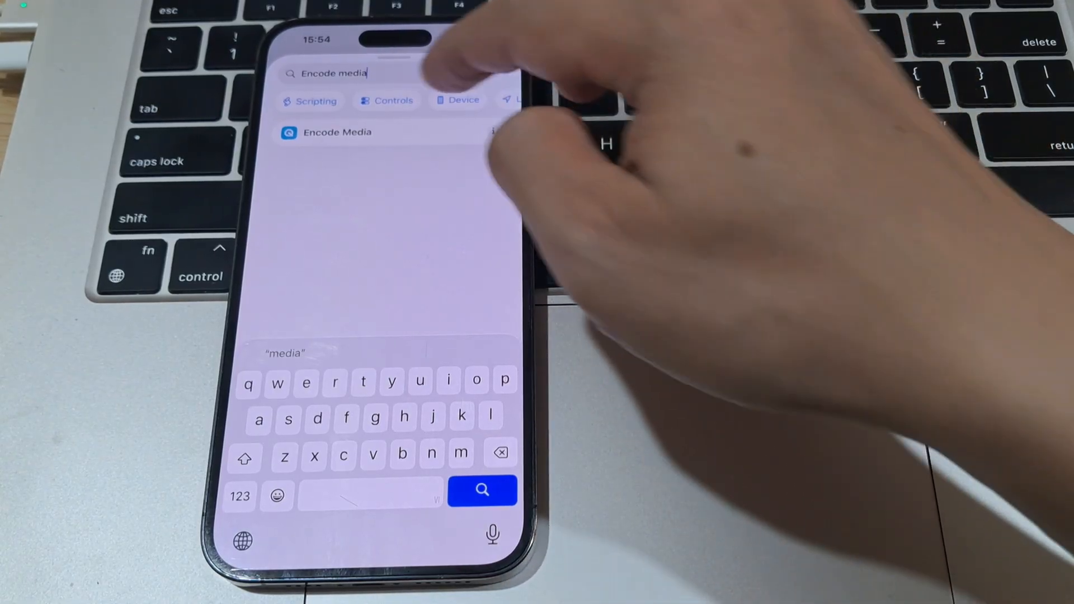
left_click(337, 132)
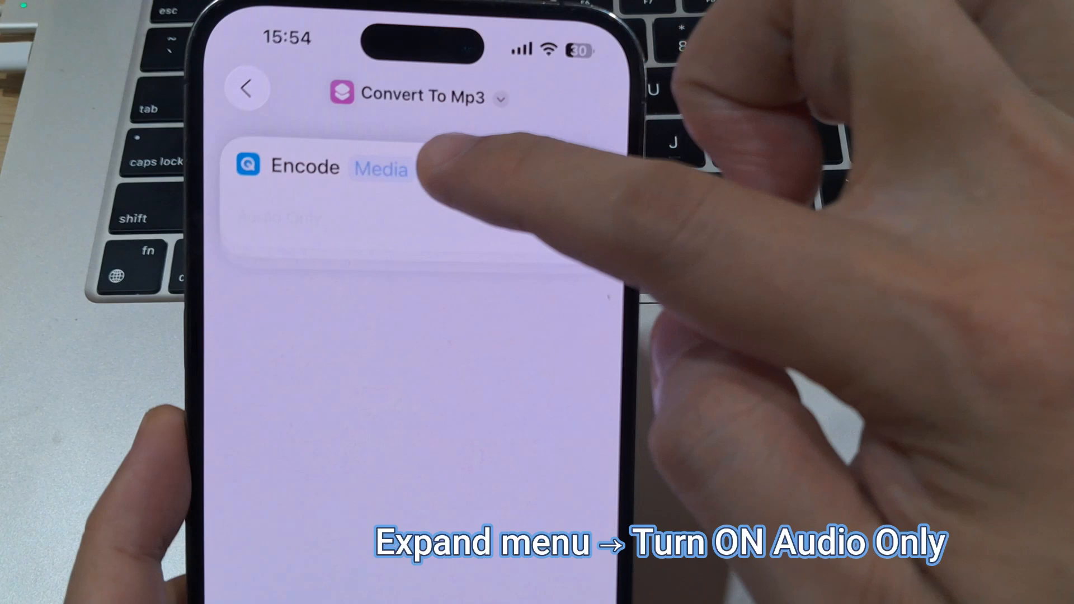
left_click(431, 171)
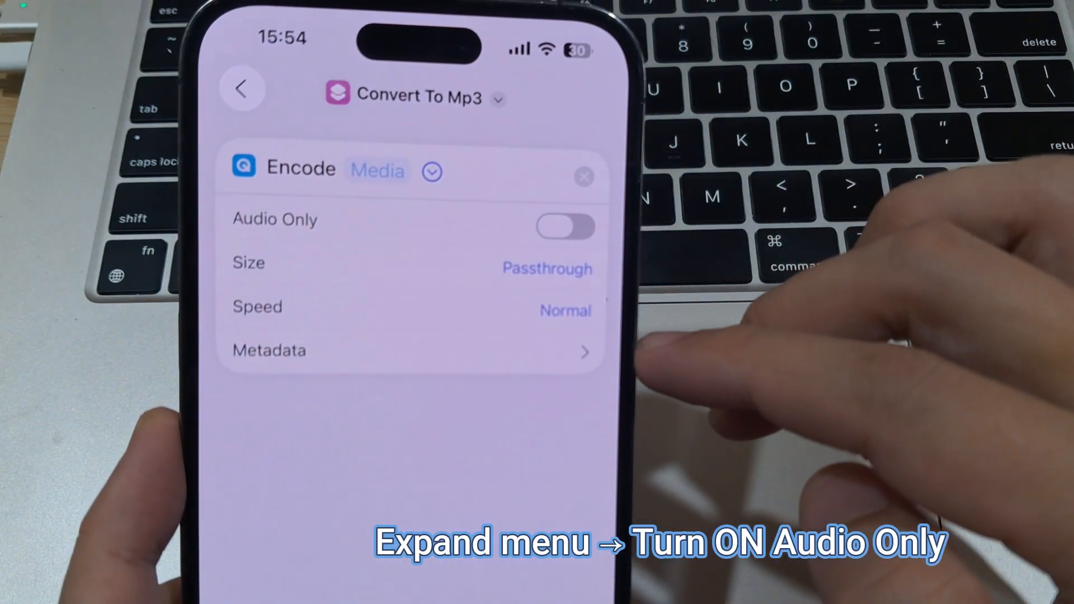
left_click(562, 226)
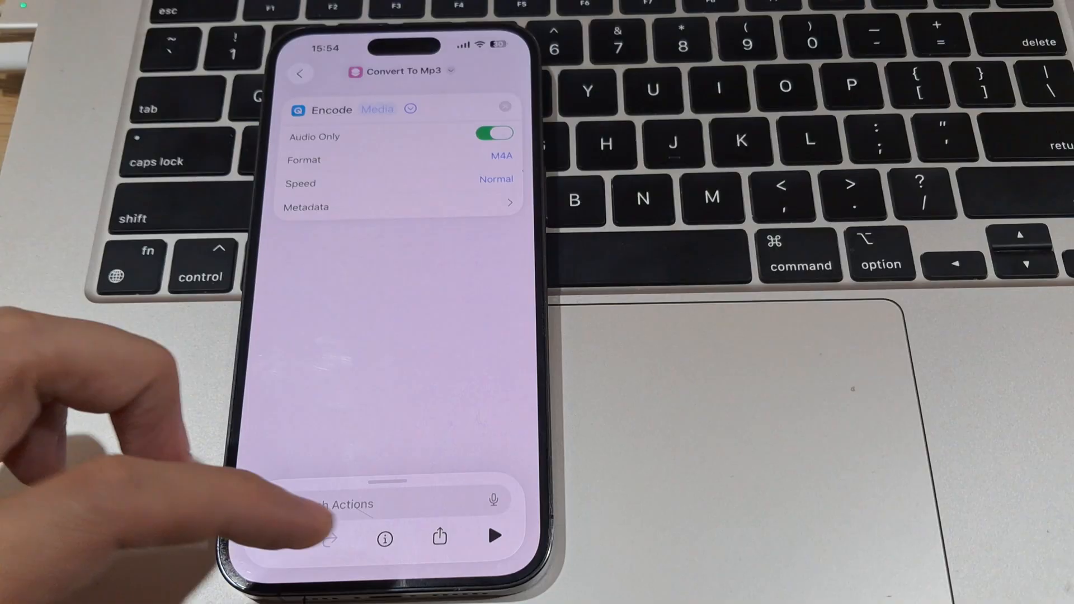
Enable Show in Share Sheet and restrict the shortcut's input to Media only.
left_click(384, 540)
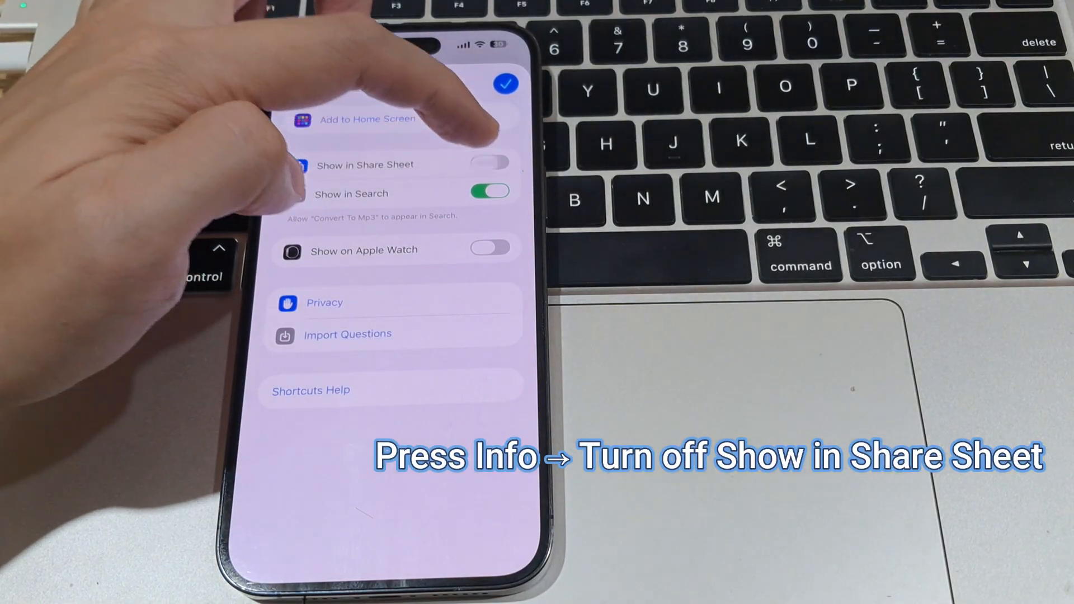
left_click(490, 163)
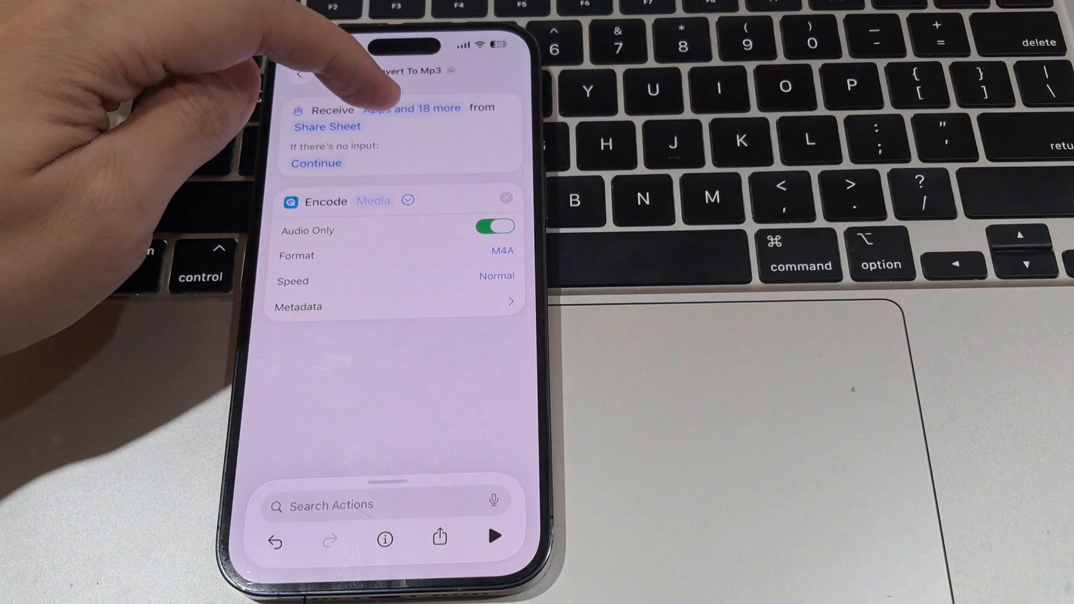
left_click(412, 109)
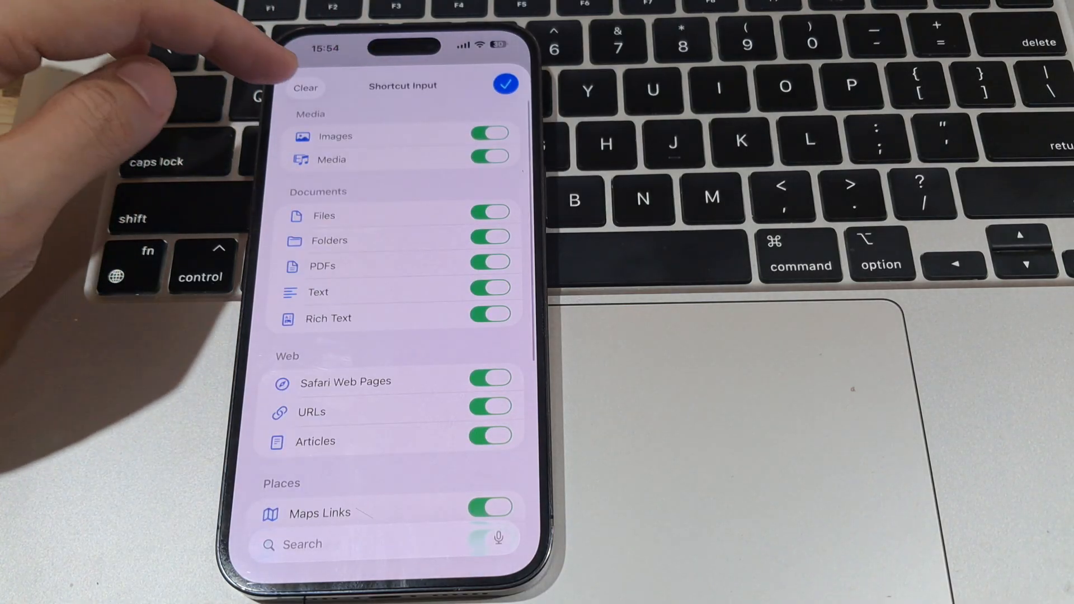
left_click(306, 87)
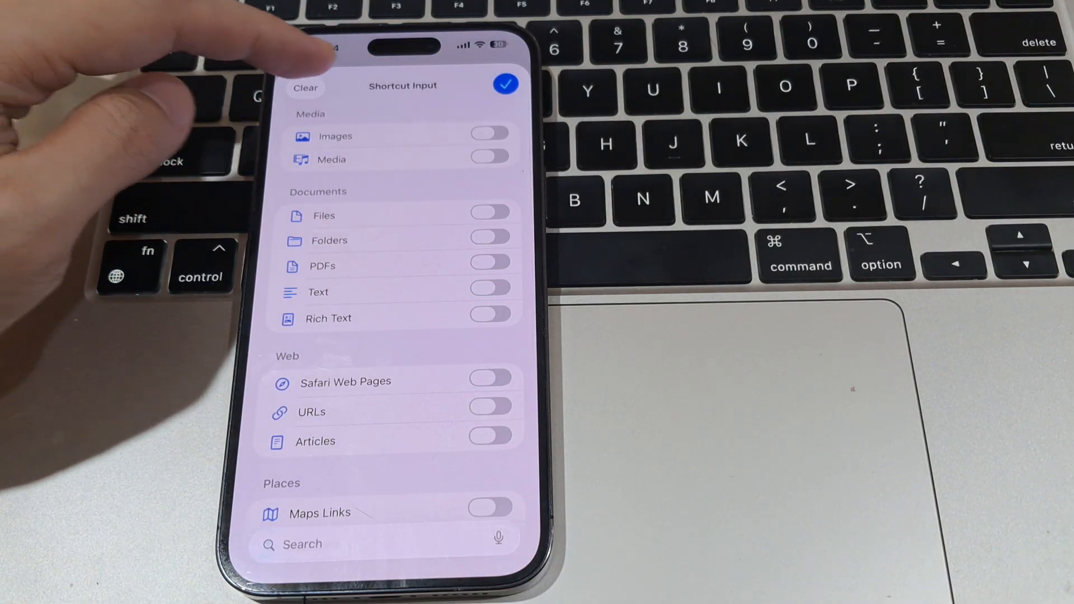
left_click(489, 158)
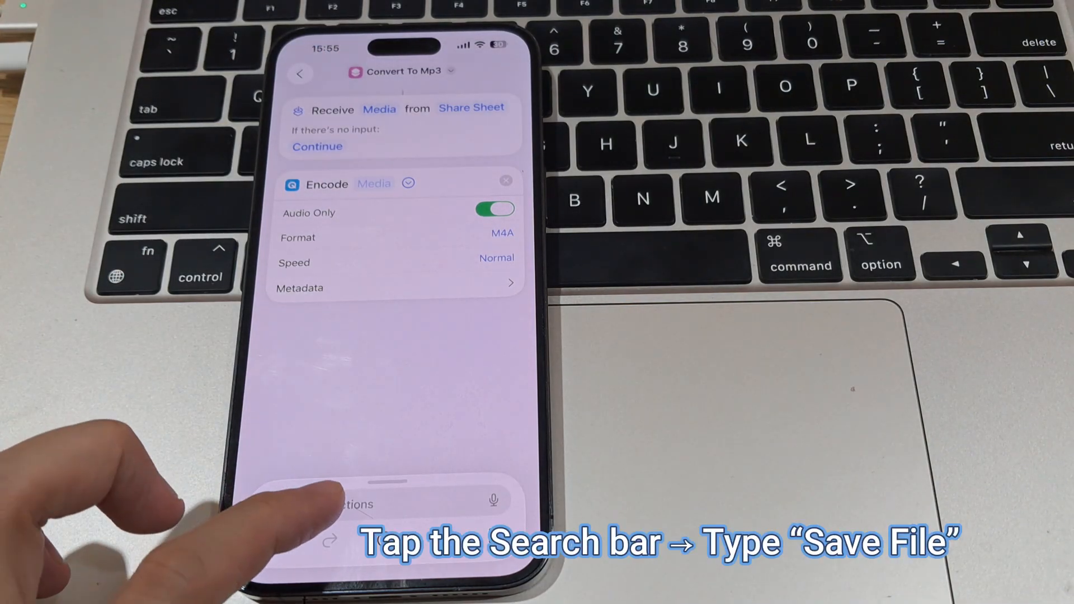
Add a Save action for the encoded media with Ask Where To Save and Overwrite If File Exists, then finish.
left_click(356, 505)
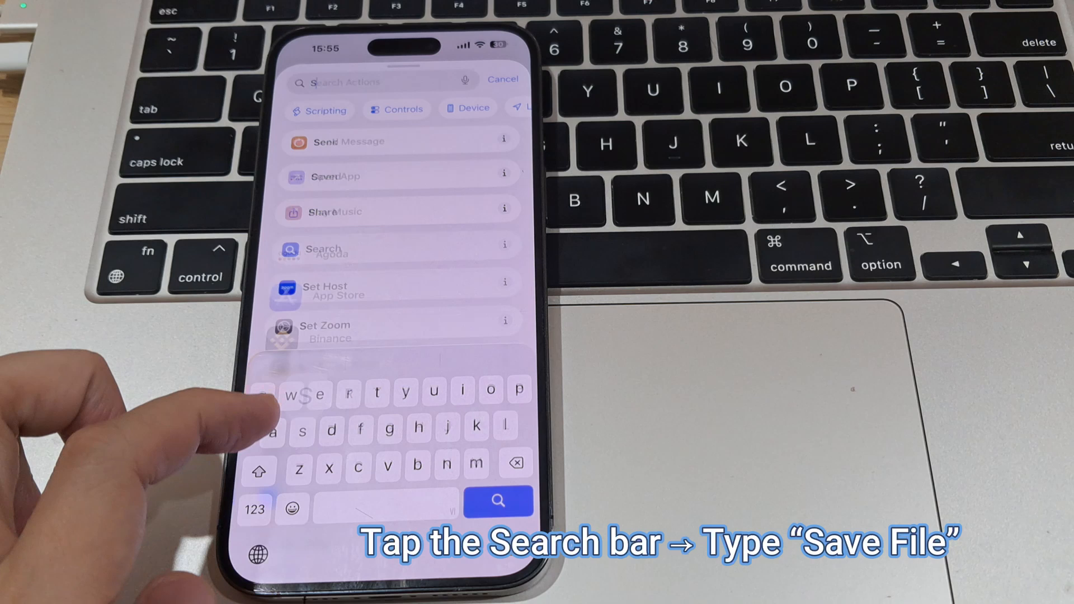
type("Save")
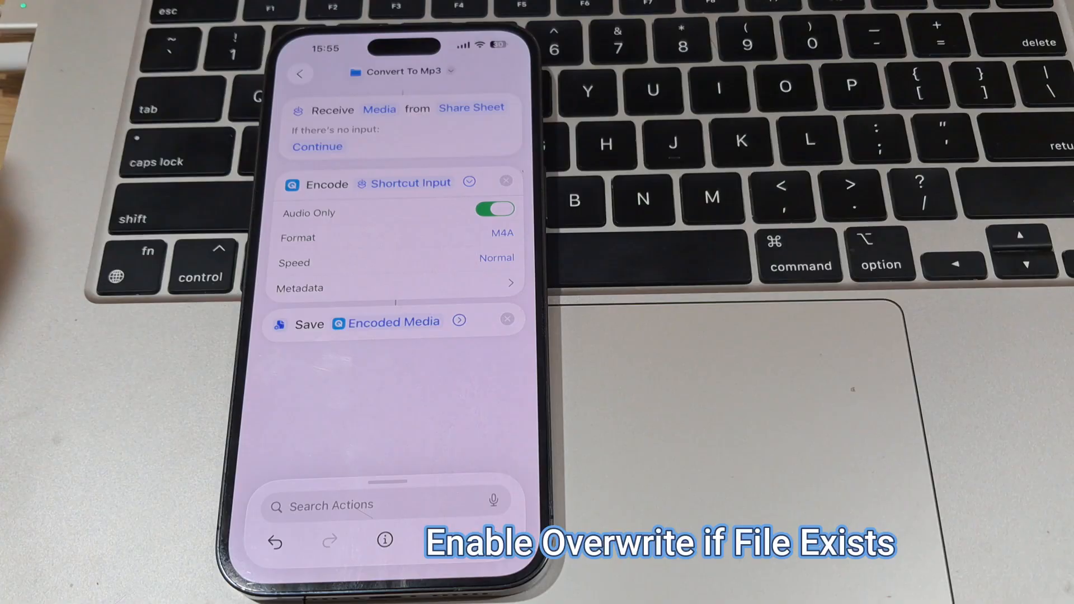
left_click(460, 321)
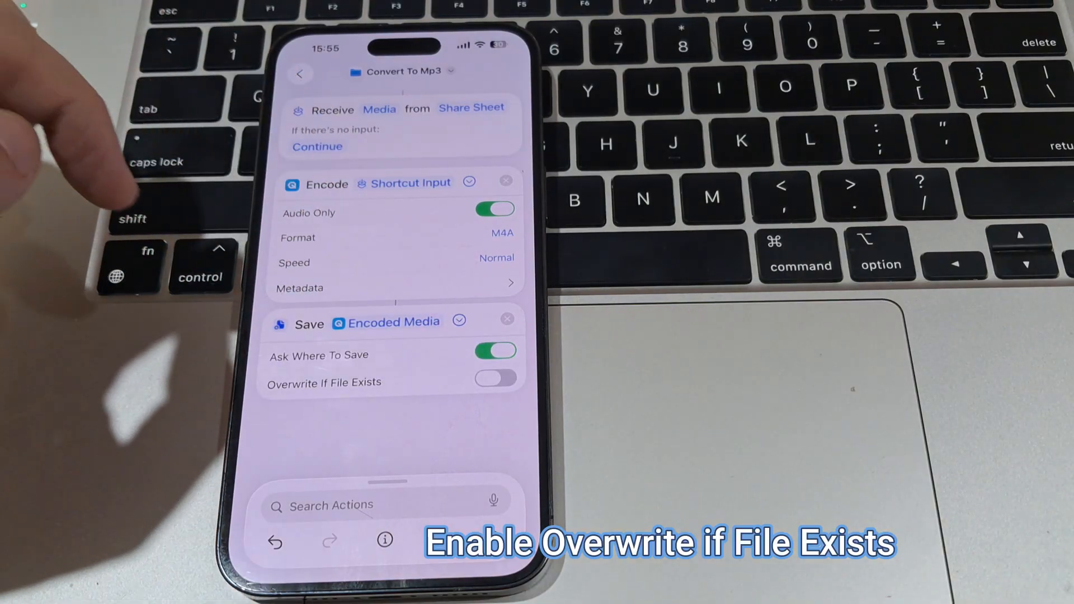
left_click(493, 378)
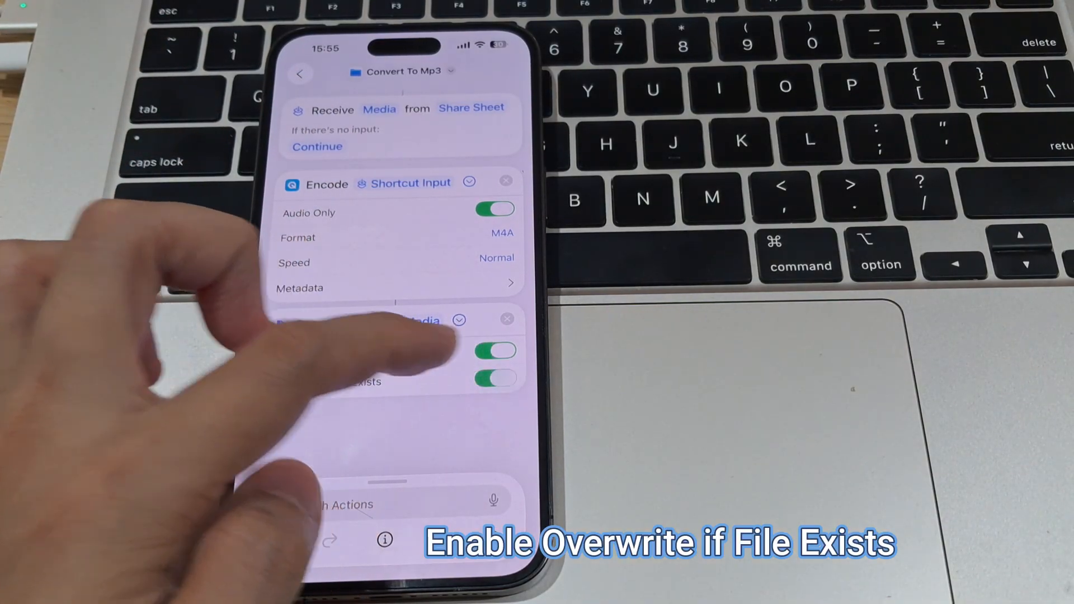
left_click(495, 377)
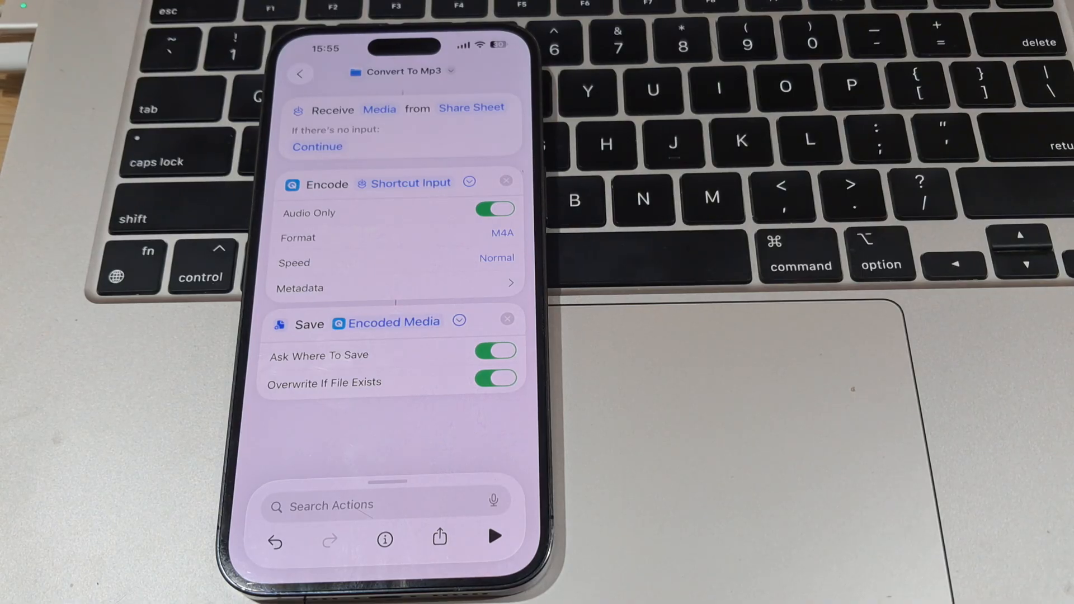
left_click(300, 72)
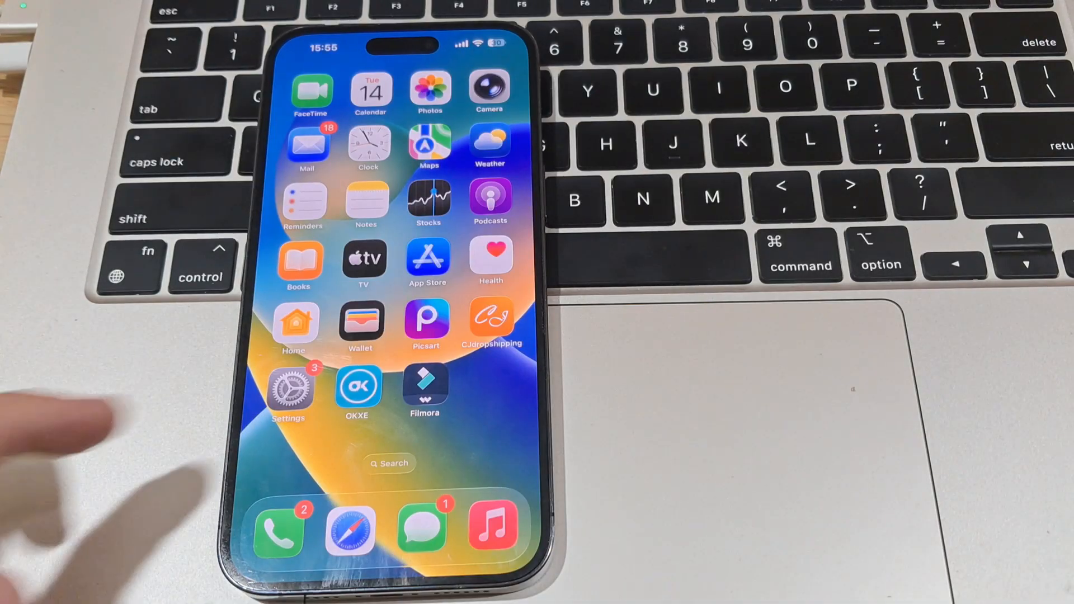
Find Shortcuts in Settings and toggle Allow Running Scripts under Advanced.
left_click(287, 394)
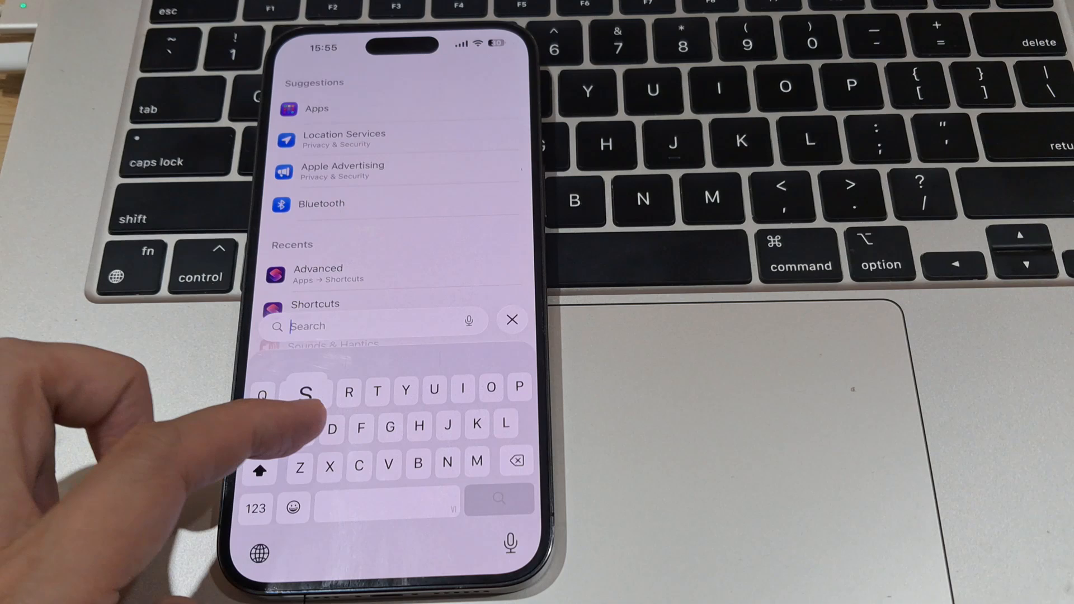
type("h")
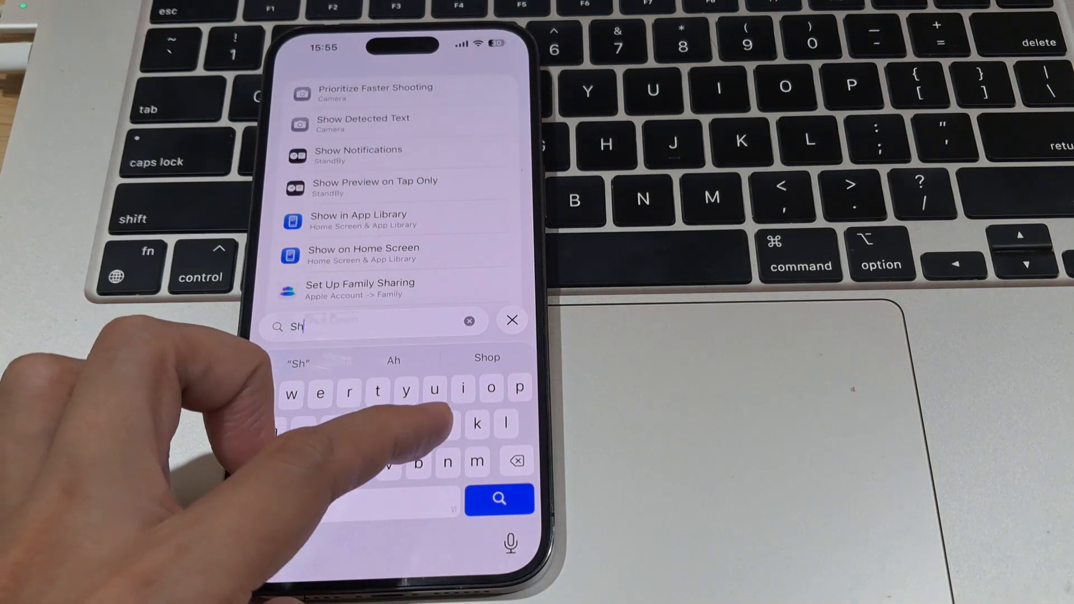
type("or")
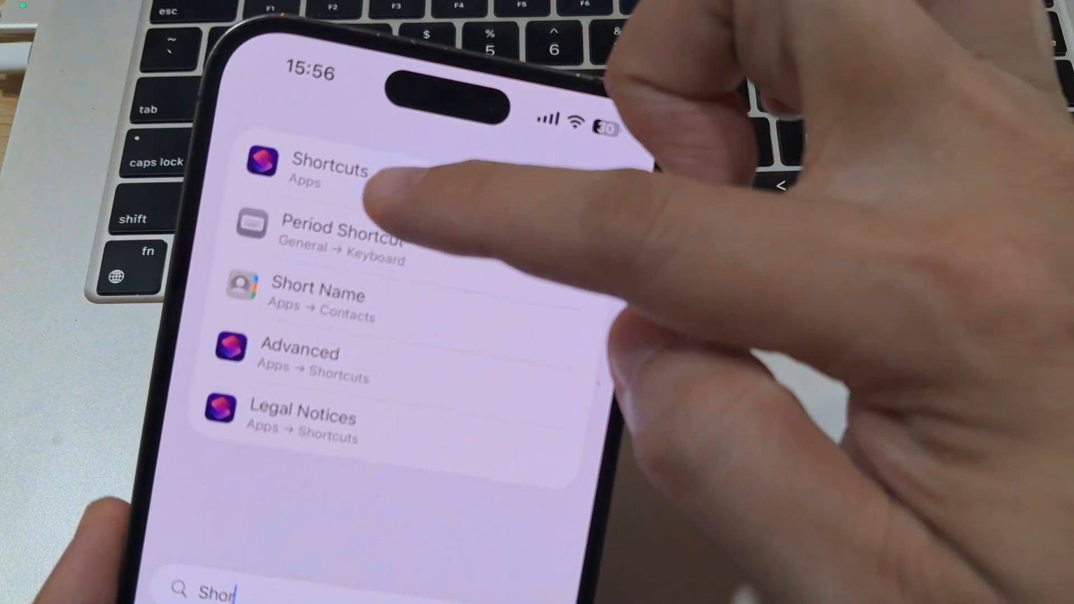
left_click(329, 170)
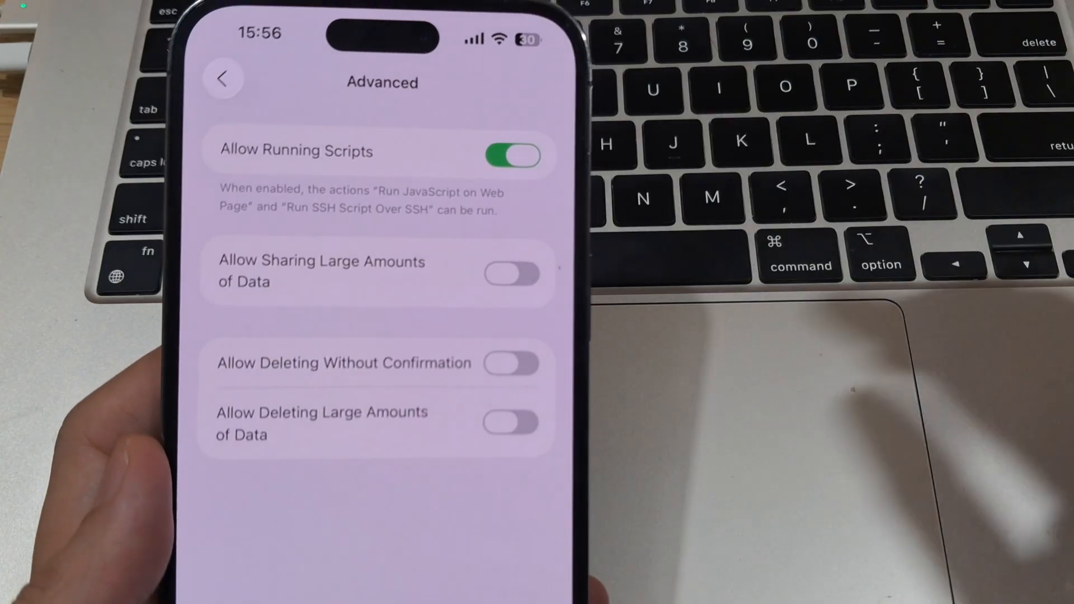
left_click(511, 165)
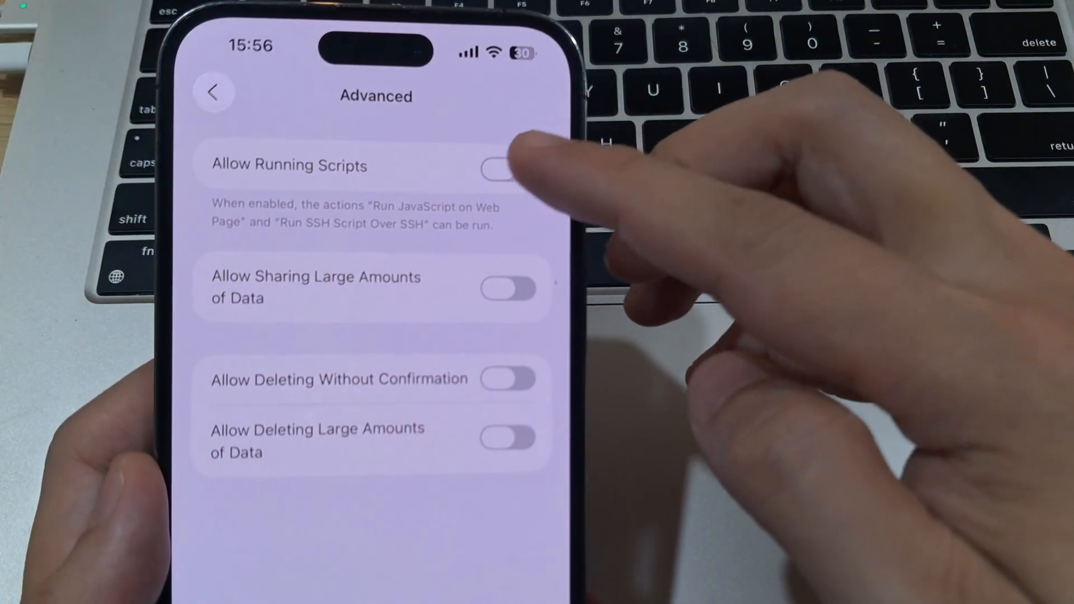
left_click(506, 167)
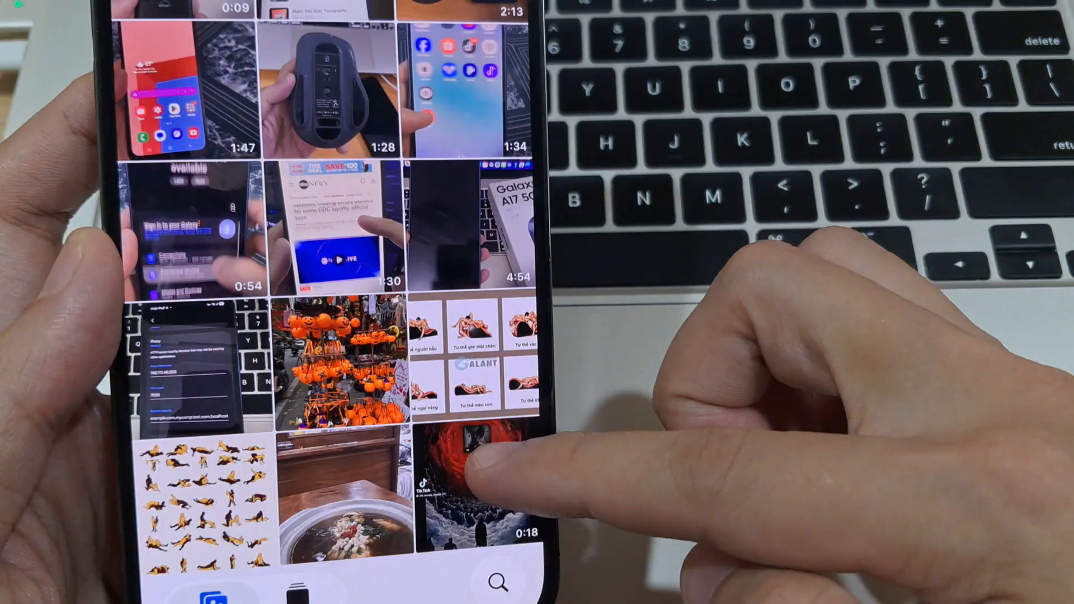
Share the 0:18 video to Convert To Mp3 and save the audio to On My iPhone > Downloads.
left_click(484, 478)
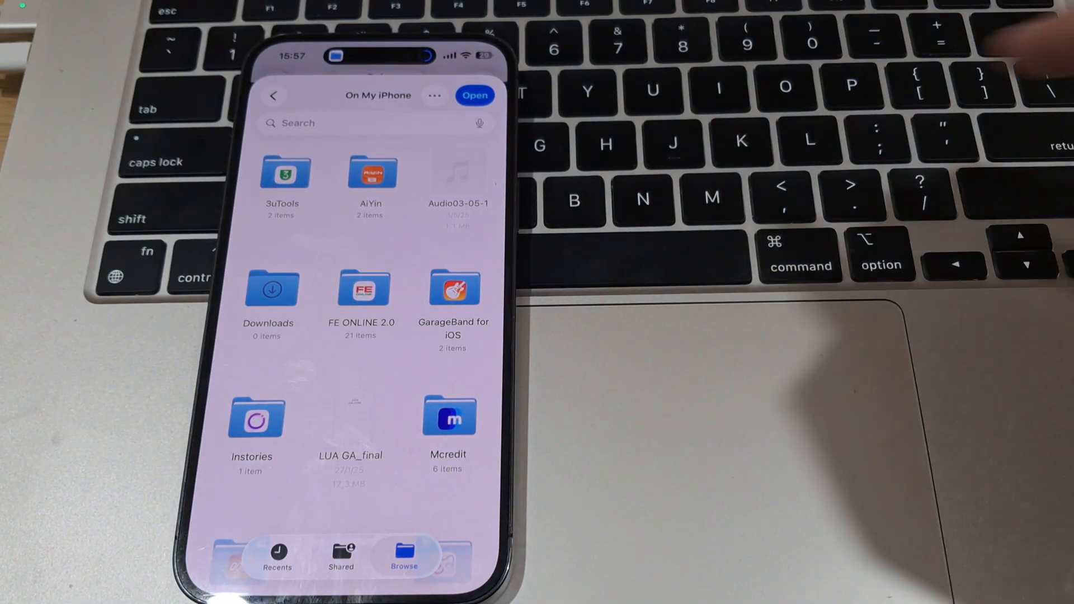
left_click(272, 288)
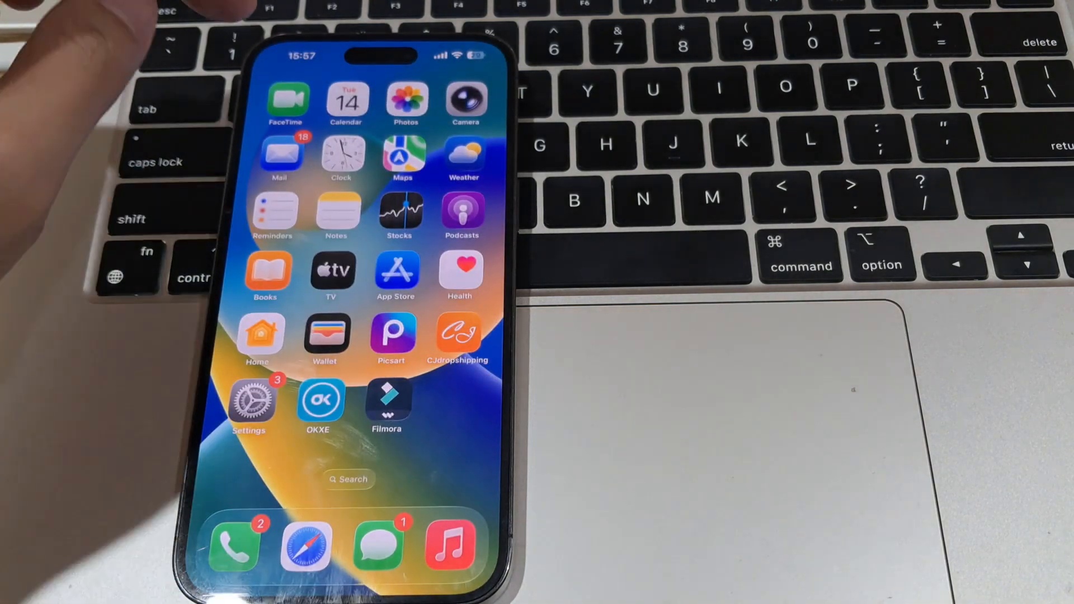
Locate the exported audio file in Files Downloads and start renaming it.
scroll("left", 3)
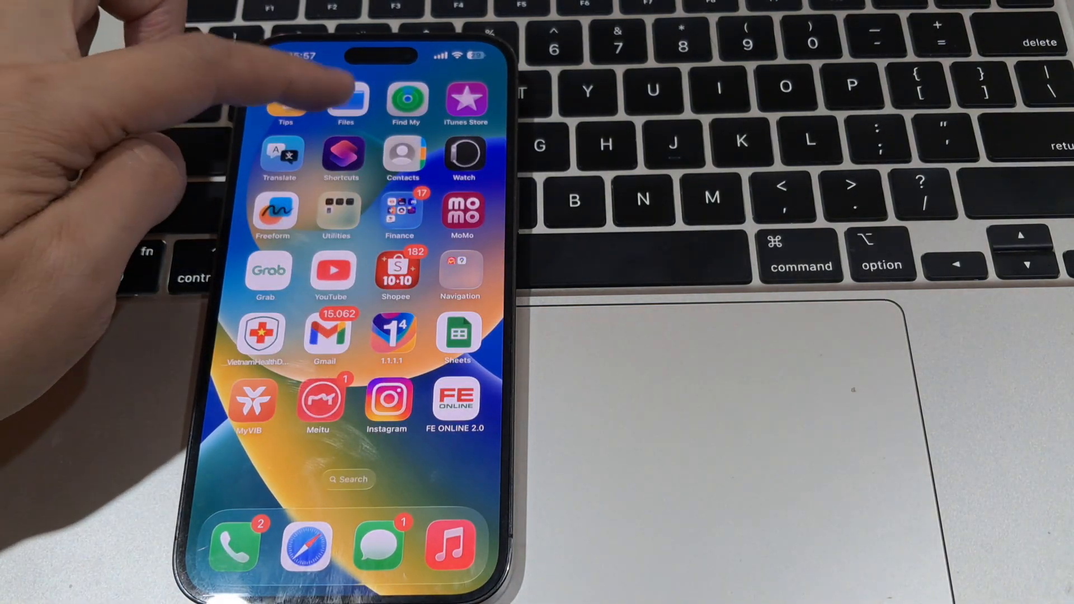
left_click(345, 103)
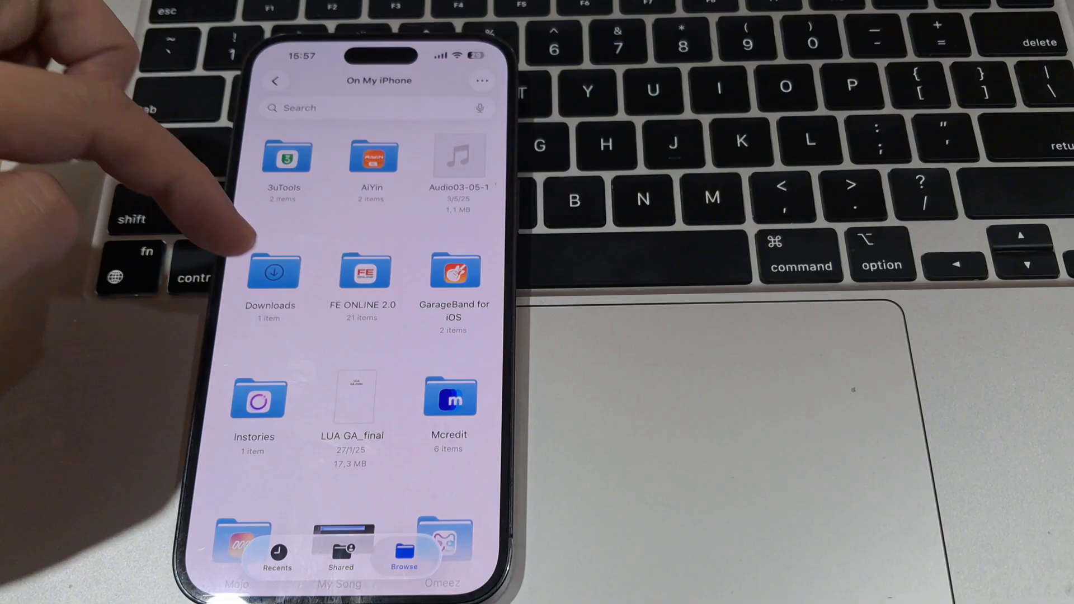
left_click(273, 273)
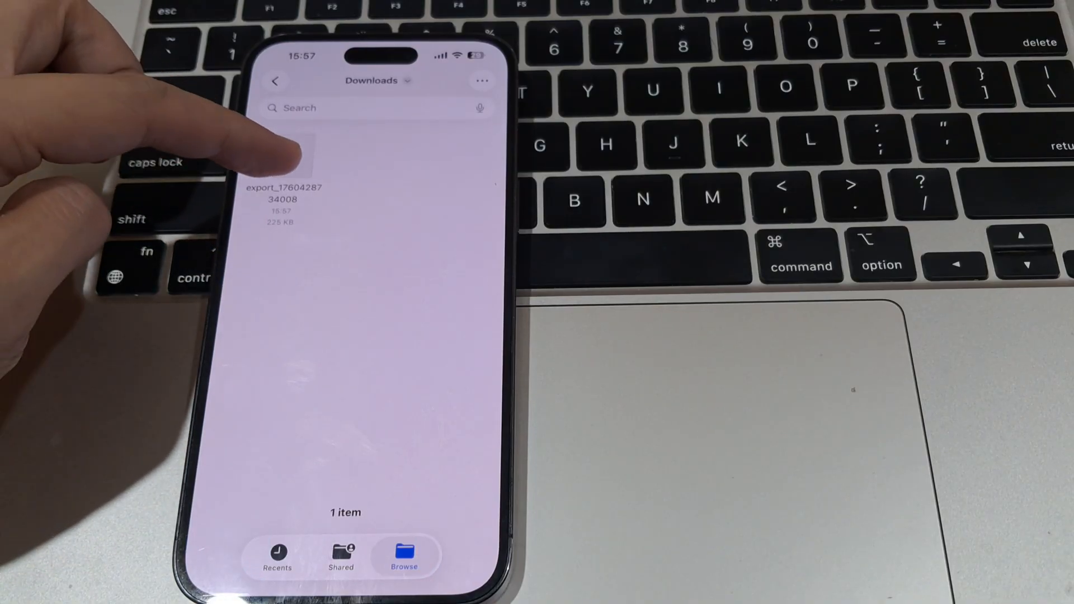
left_click(283, 165)
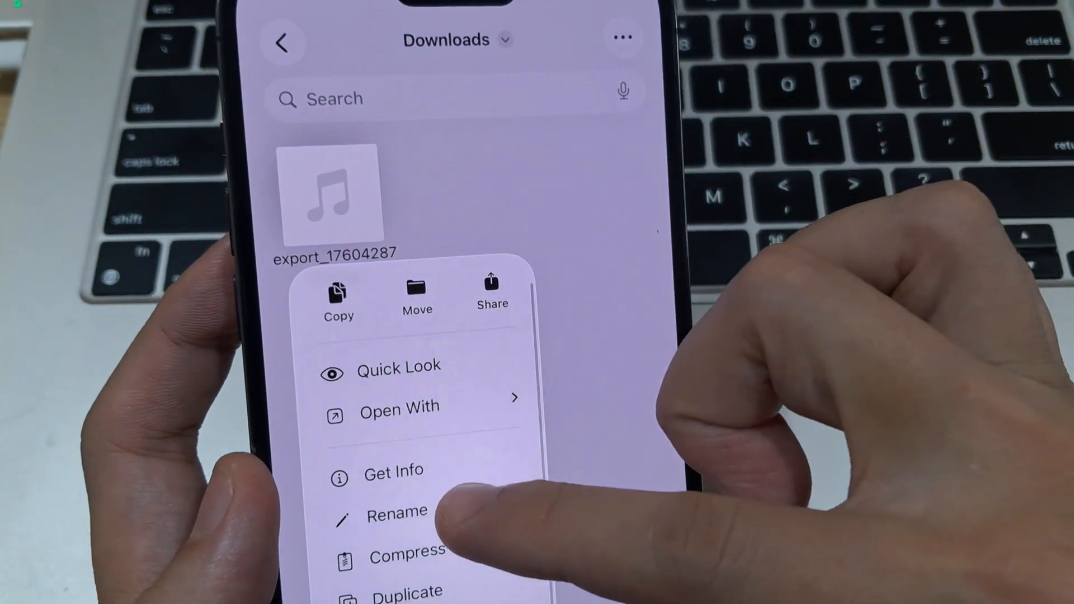
left_click(398, 511)
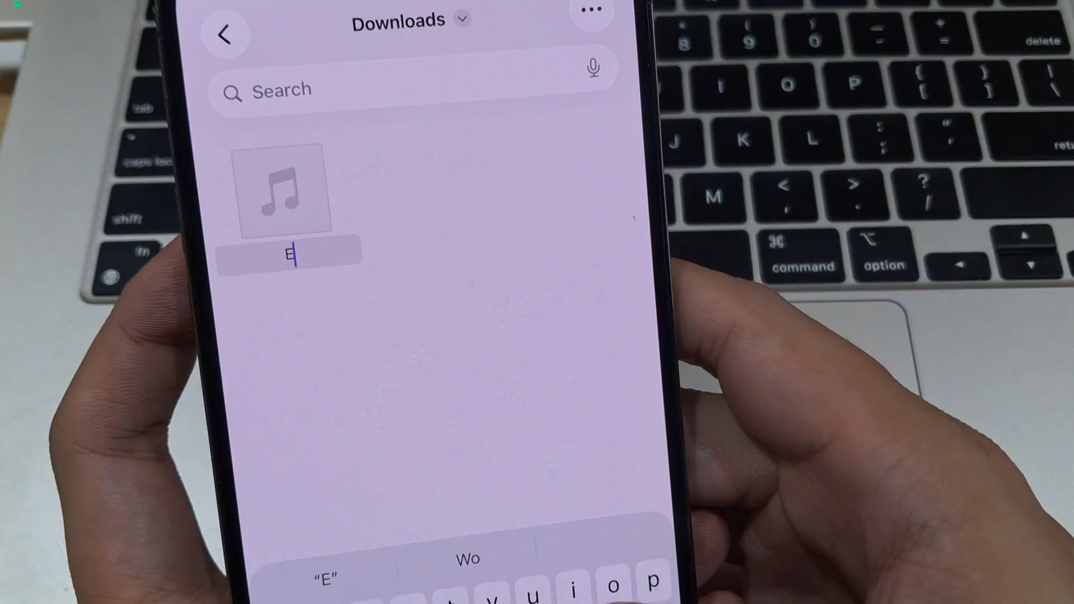